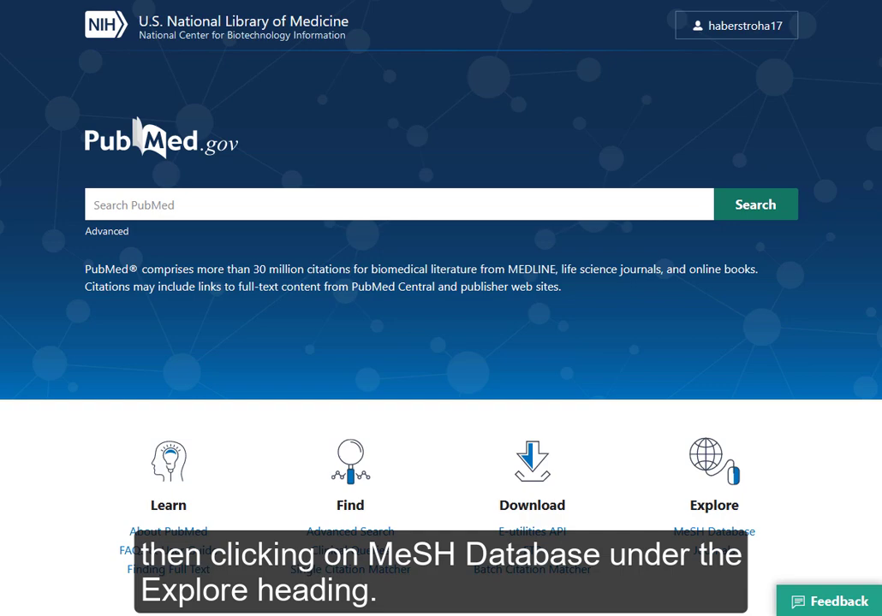
Search the MeSH database for 'nurse', returning 31 headings.
{"action": "left_click", "coordinate": [712, 531]}
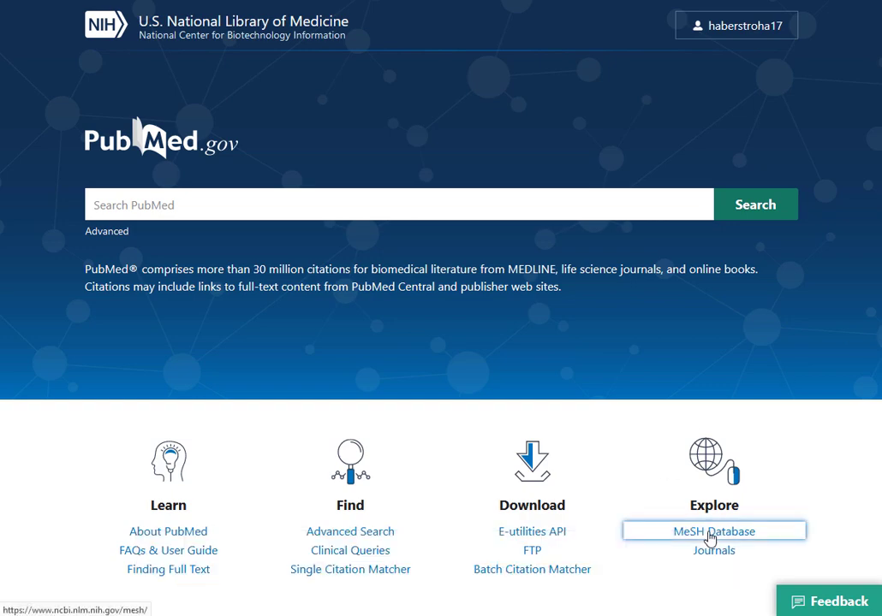
{"action": "left_click", "coordinate": [713, 531]}
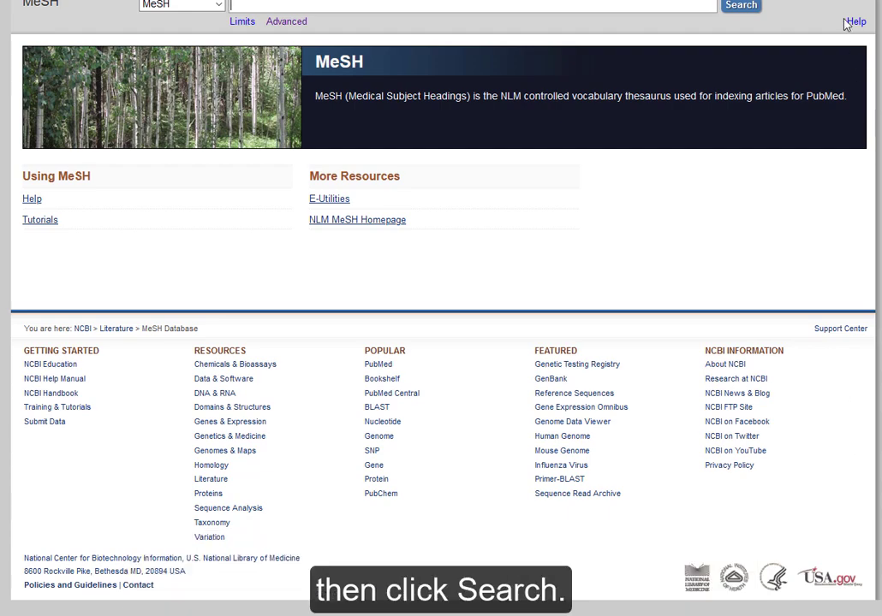
{"action": "type", "text": "nurse"}
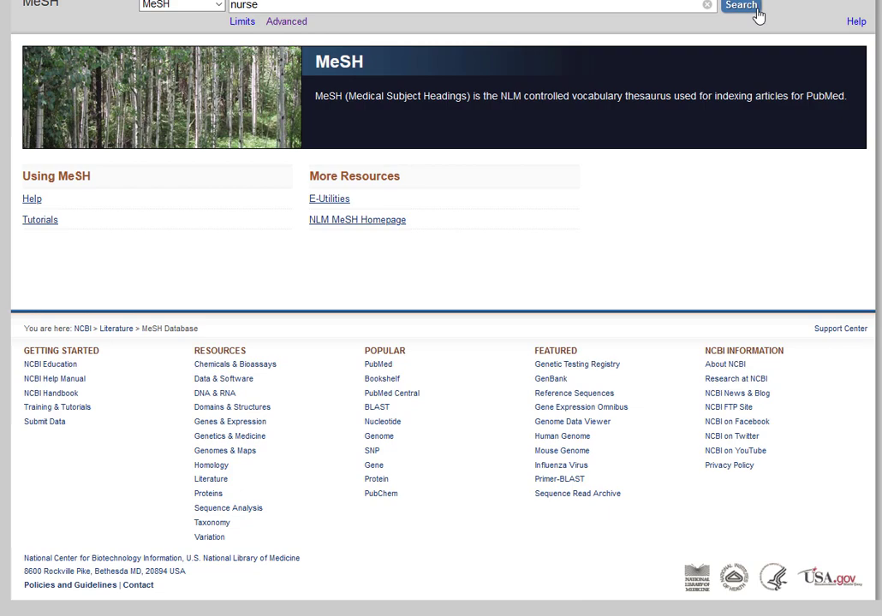
{"action": "left_click", "coordinate": [740, 7]}
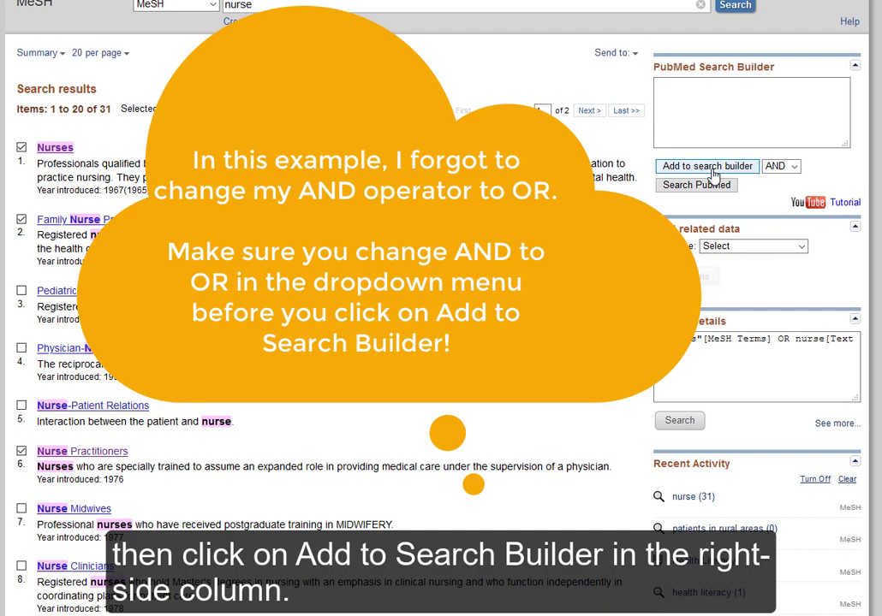
Add the checked Nurses, Family Nurse Practitioners and Nurse Practitioners terms to the Search Builder with AND.
{"action": "left_click", "coordinate": [706, 166]}
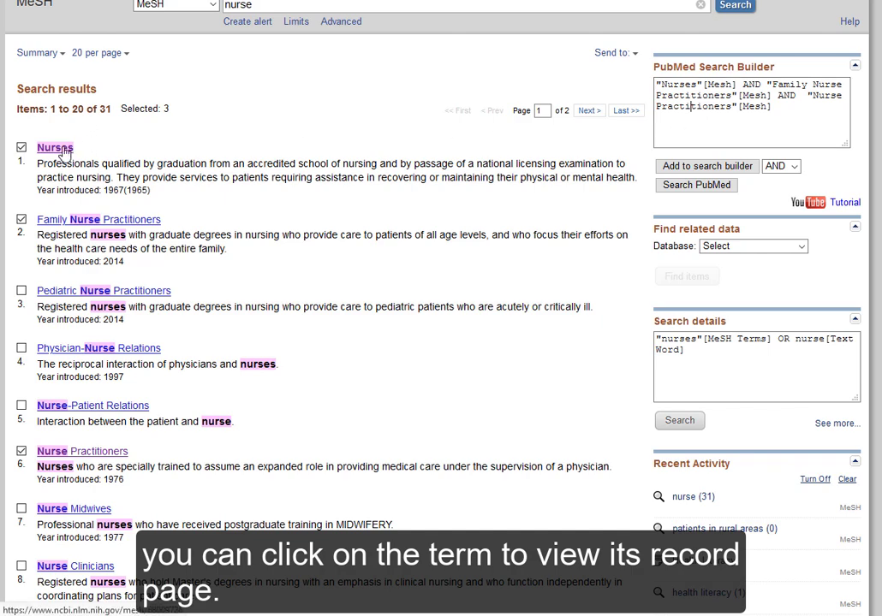
Show the Nurses MeSH record with its definition, subheadings and entry terms.
{"action": "left_click", "coordinate": [54, 147]}
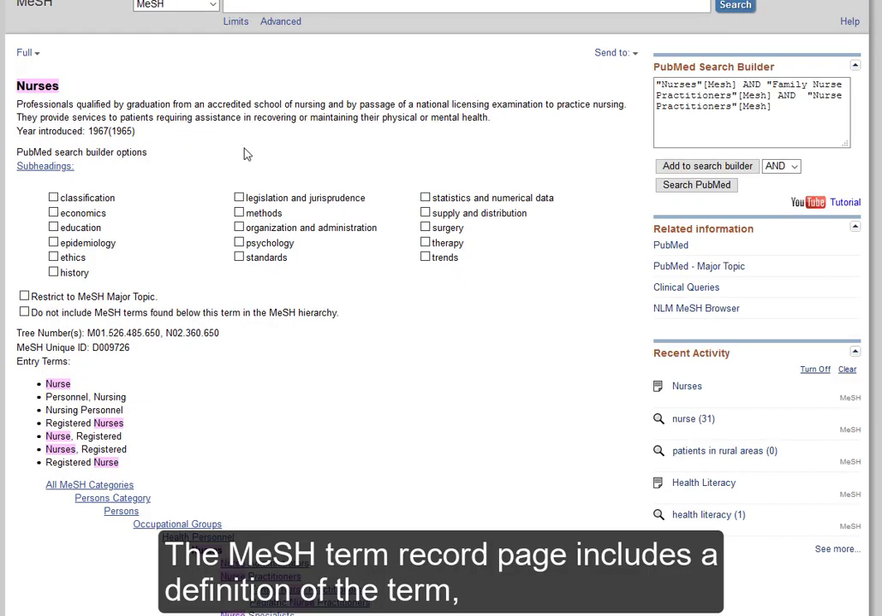